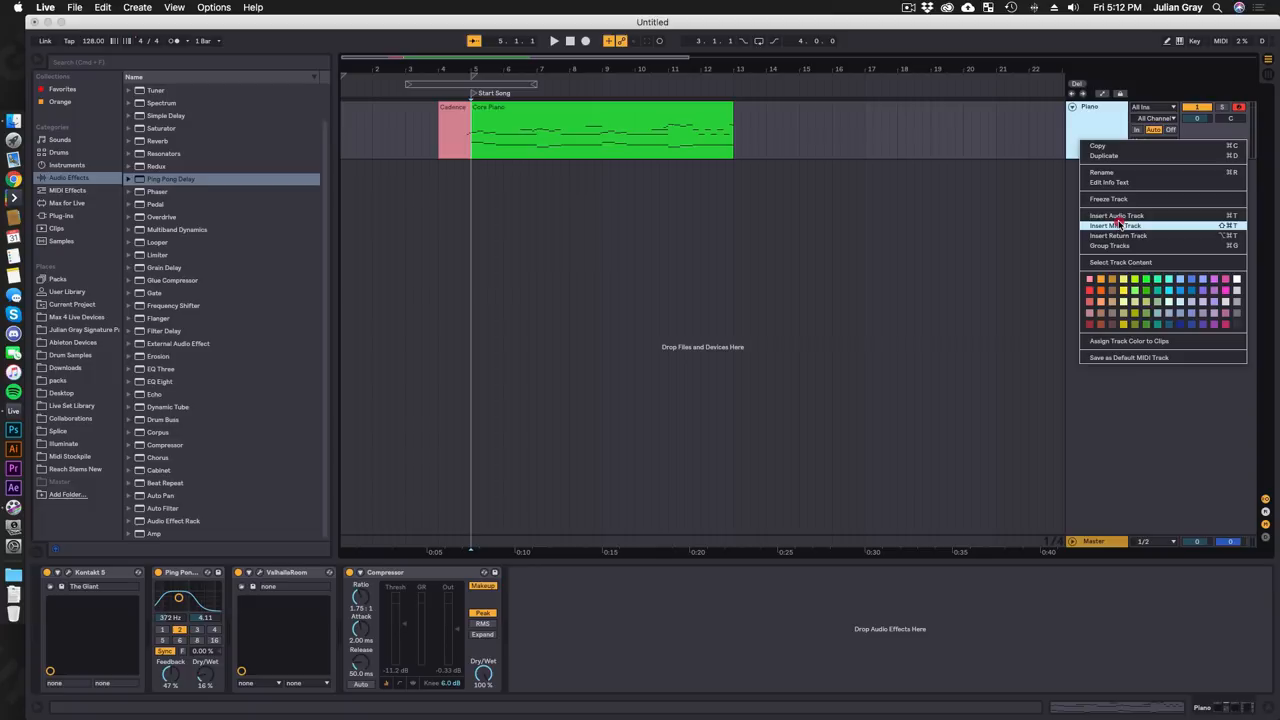
Insert a new empty MIDI track beneath the piano track
left_click(1112, 224)
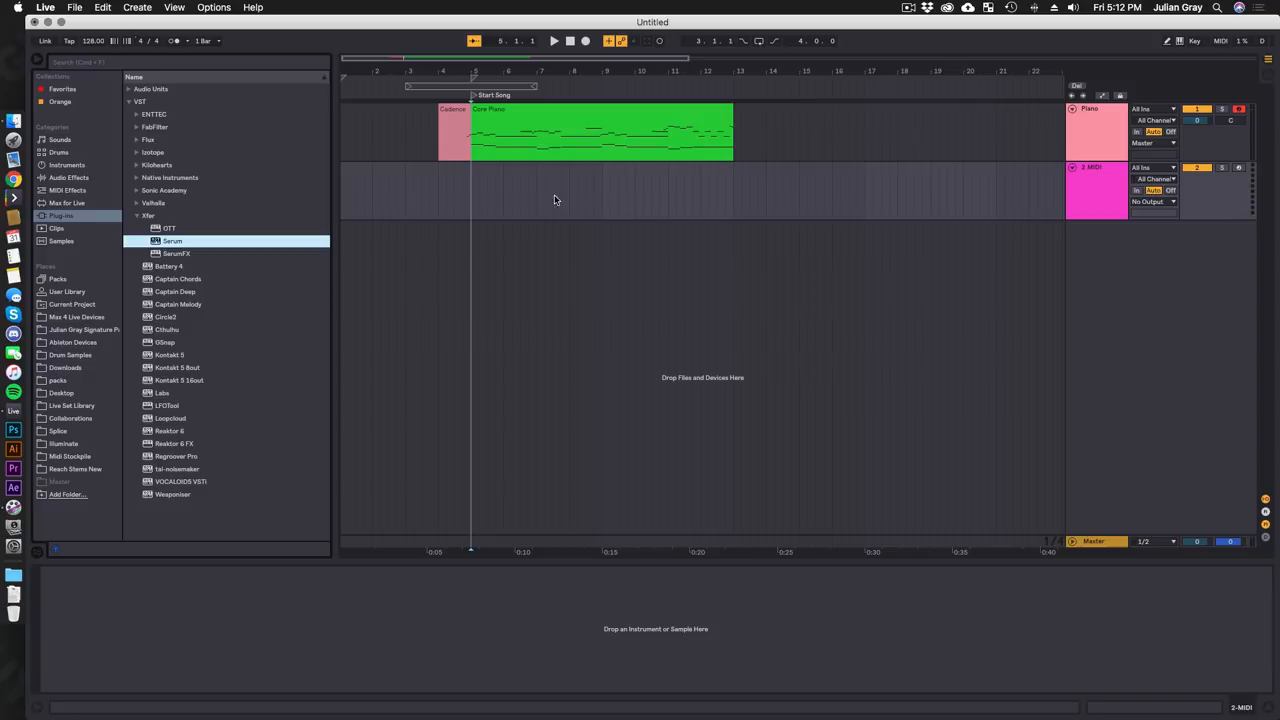
Load Serum from the Plug-ins browser onto the new MIDI track
double_click(172, 240)
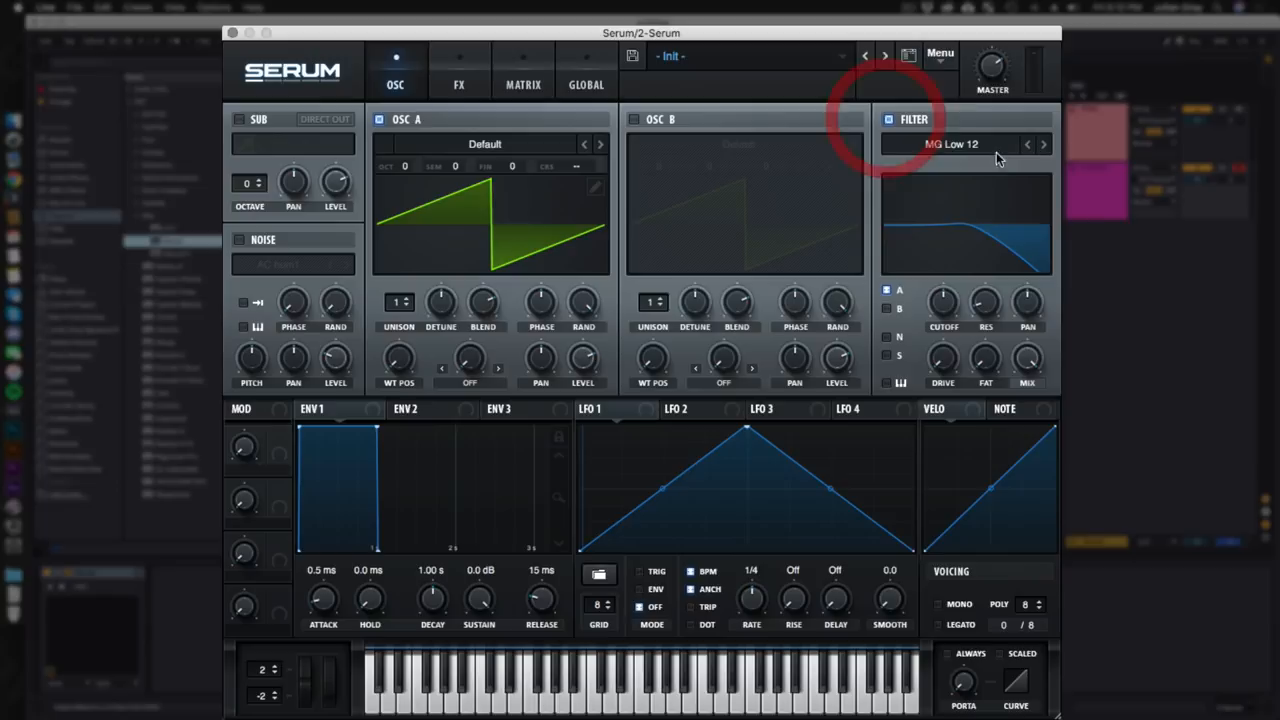
mouse_move(984, 304)
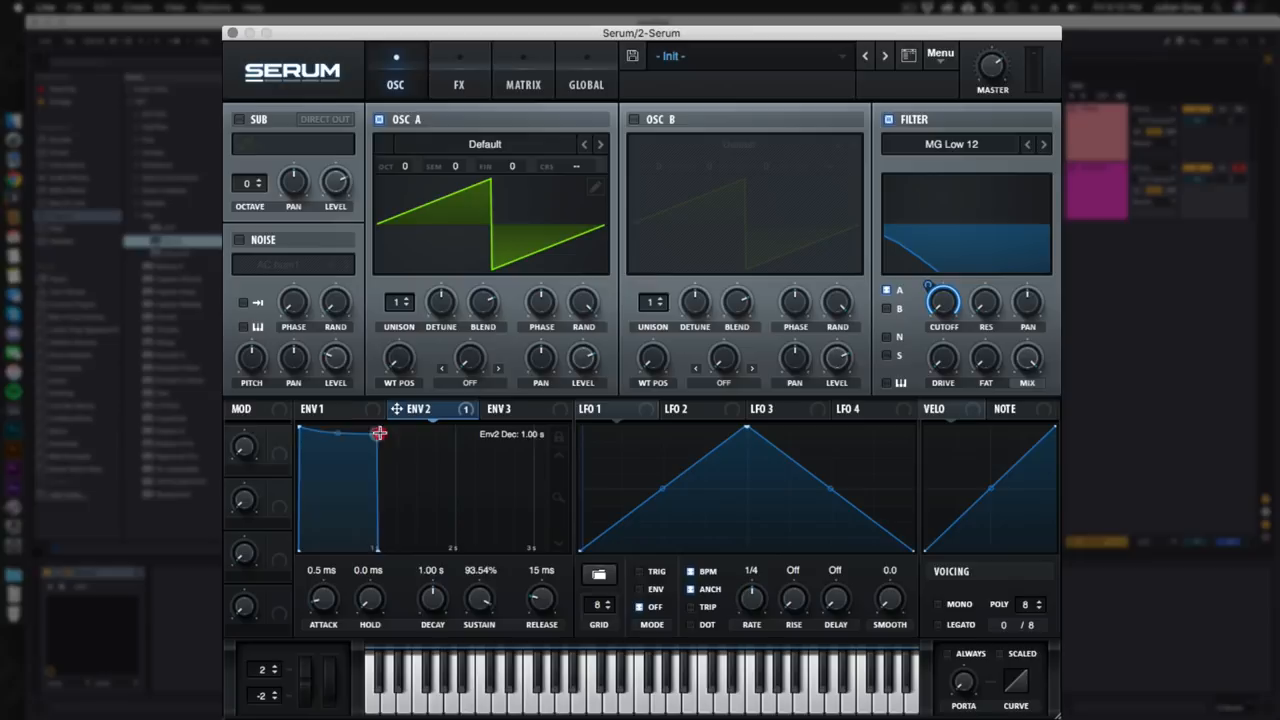
Set ENV 2 sustain to 0% and decay to about 923 ms for a pluck
left_click_drag(378, 432, 336, 530)
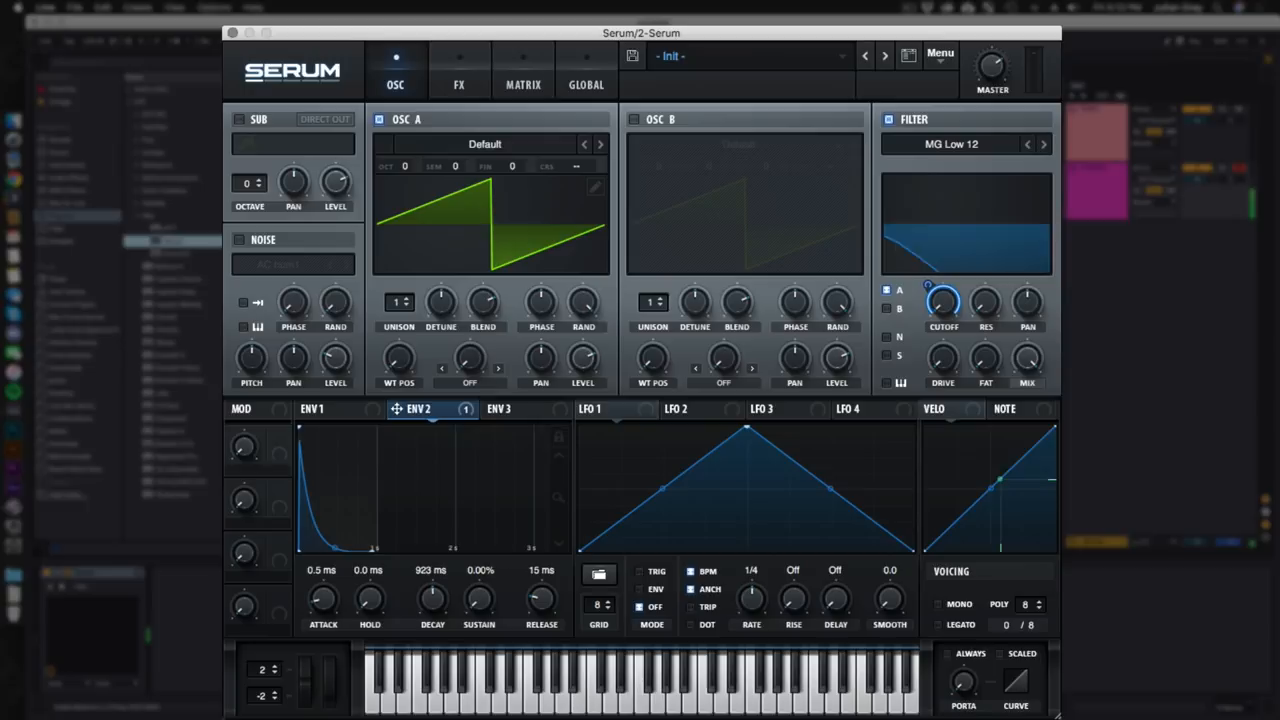
left_click_drag(944, 302, 930, 330)
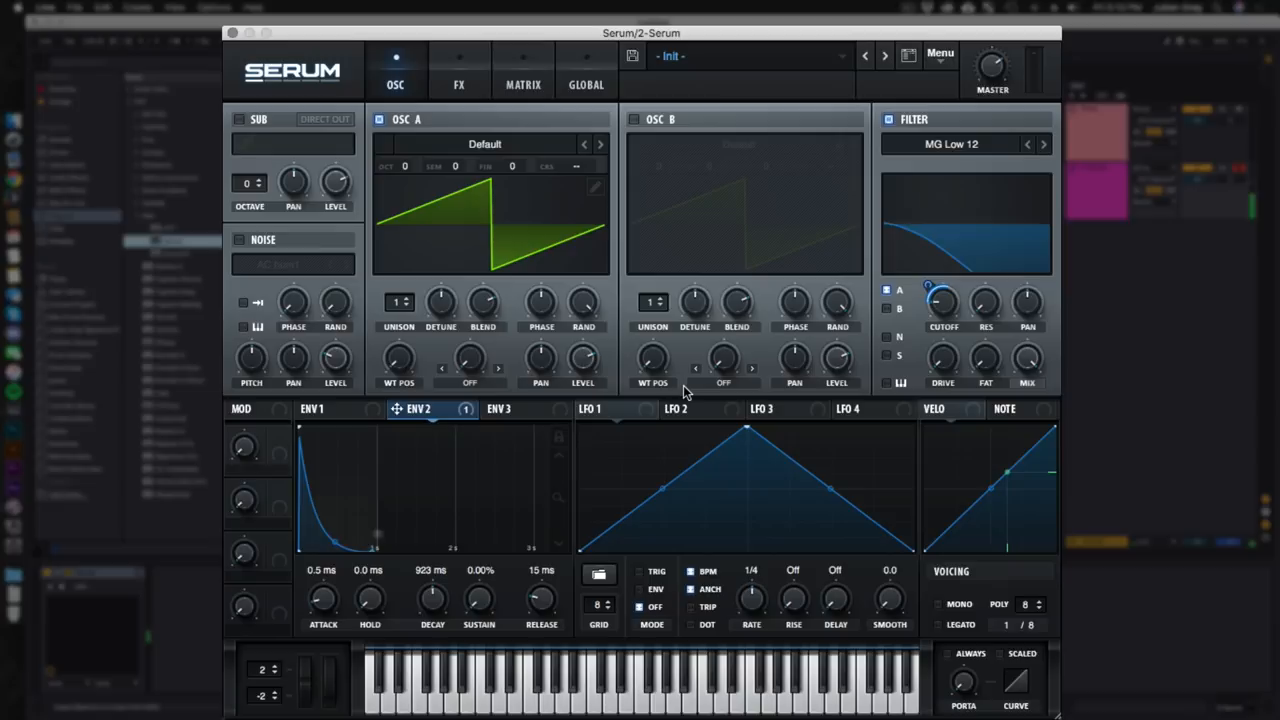
left_click_drag(944, 302, 944, 310)
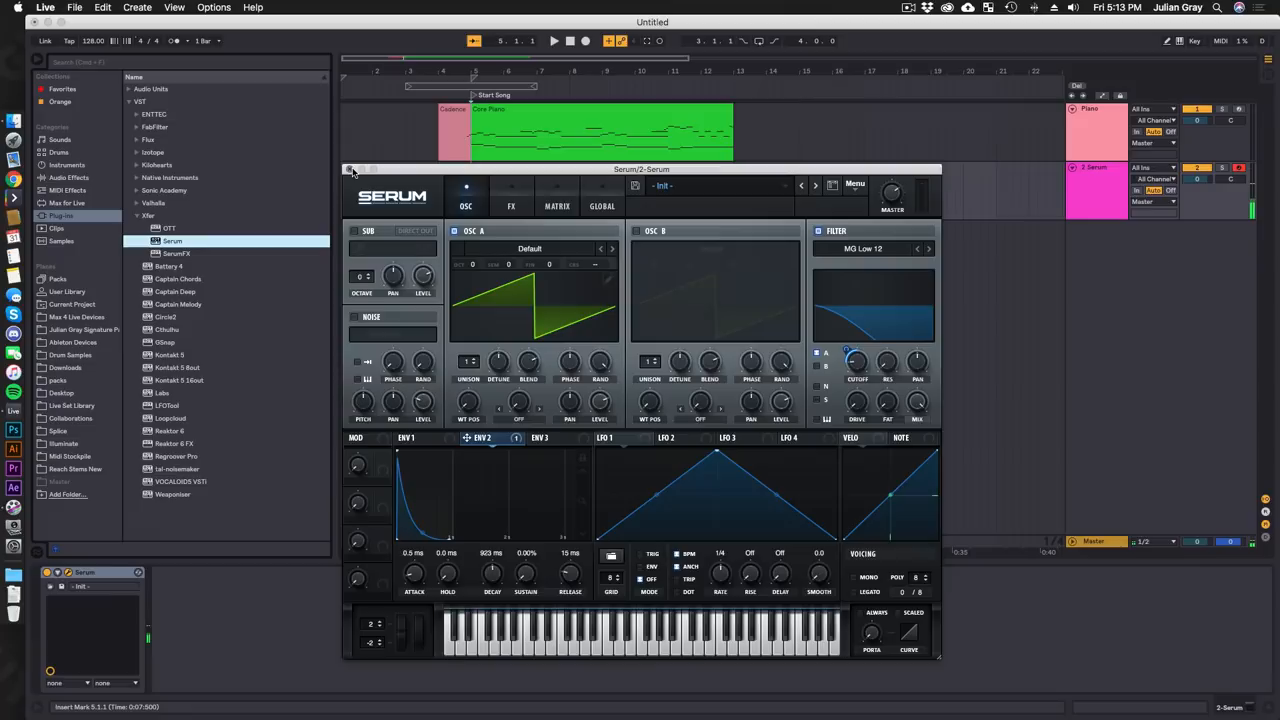
left_click(352, 168)
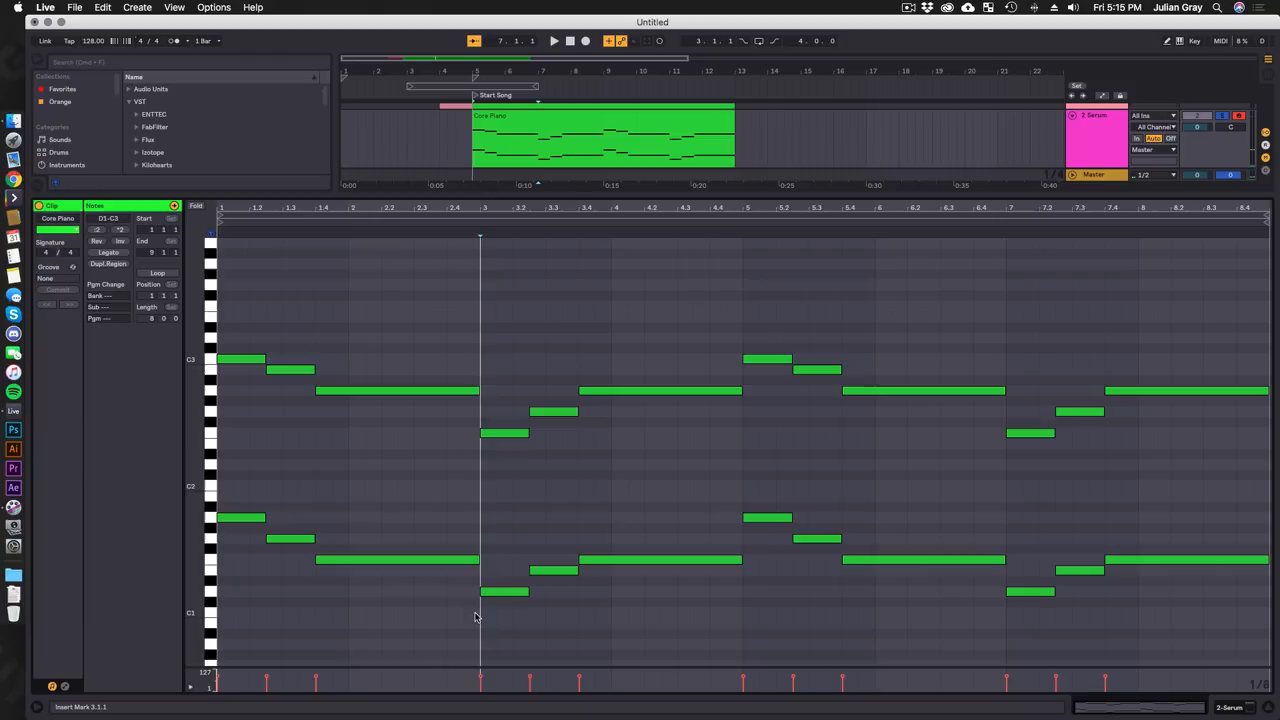
Duplicate the Core Piano melody notes one octave lower in the note editor
left_click(554, 40)
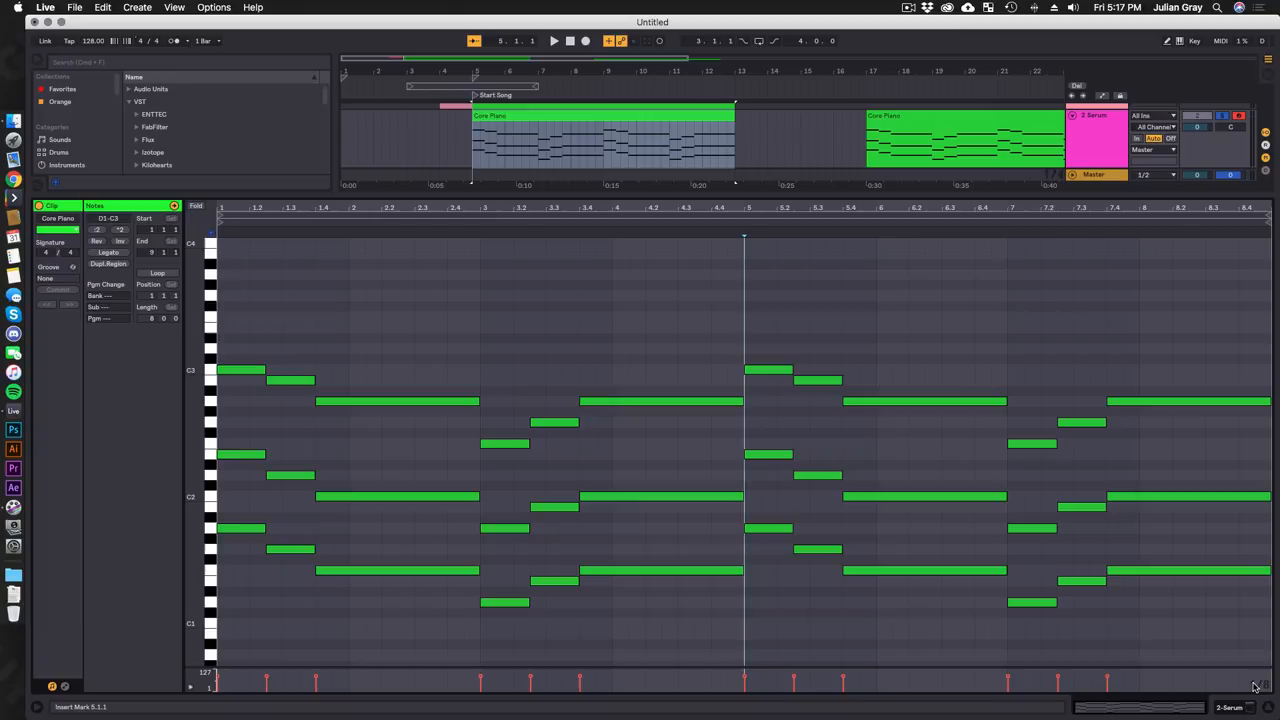
Copy the melody clip and paste it later in the arrangement
right_click(992, 524)
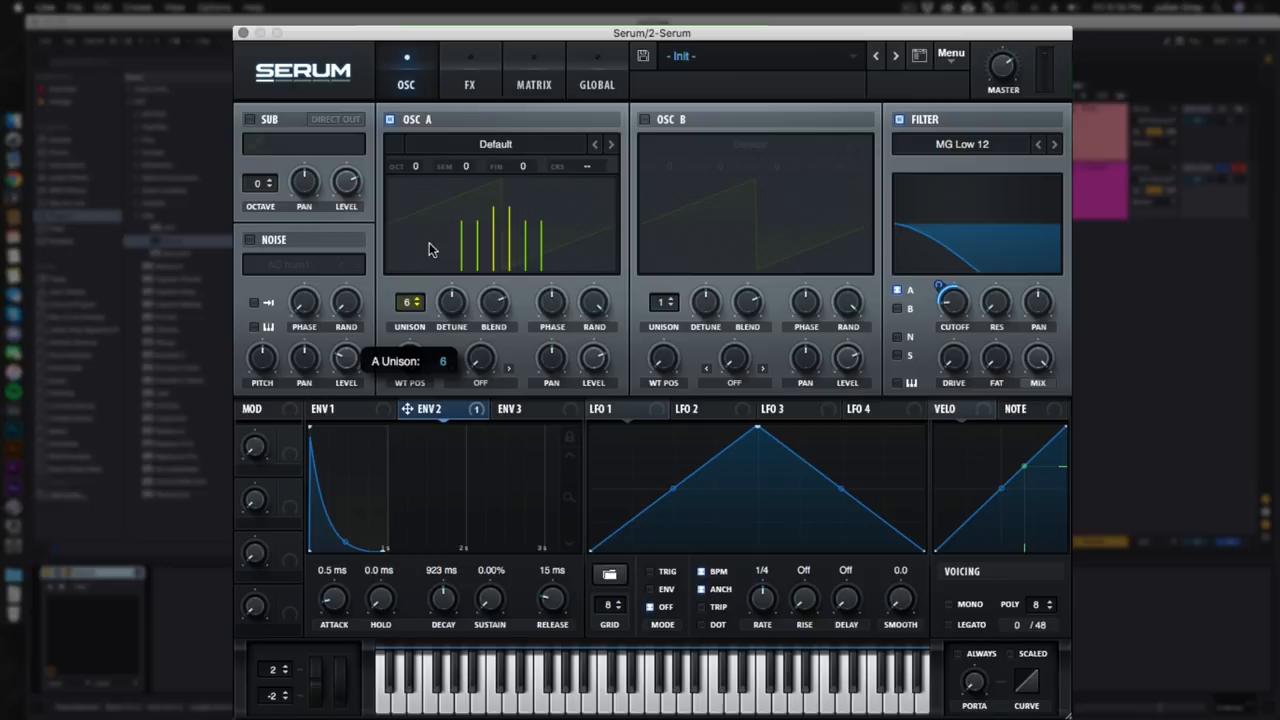
Raise oscillator A's unison to six voices
left_click_drag(410, 302, 410, 280)
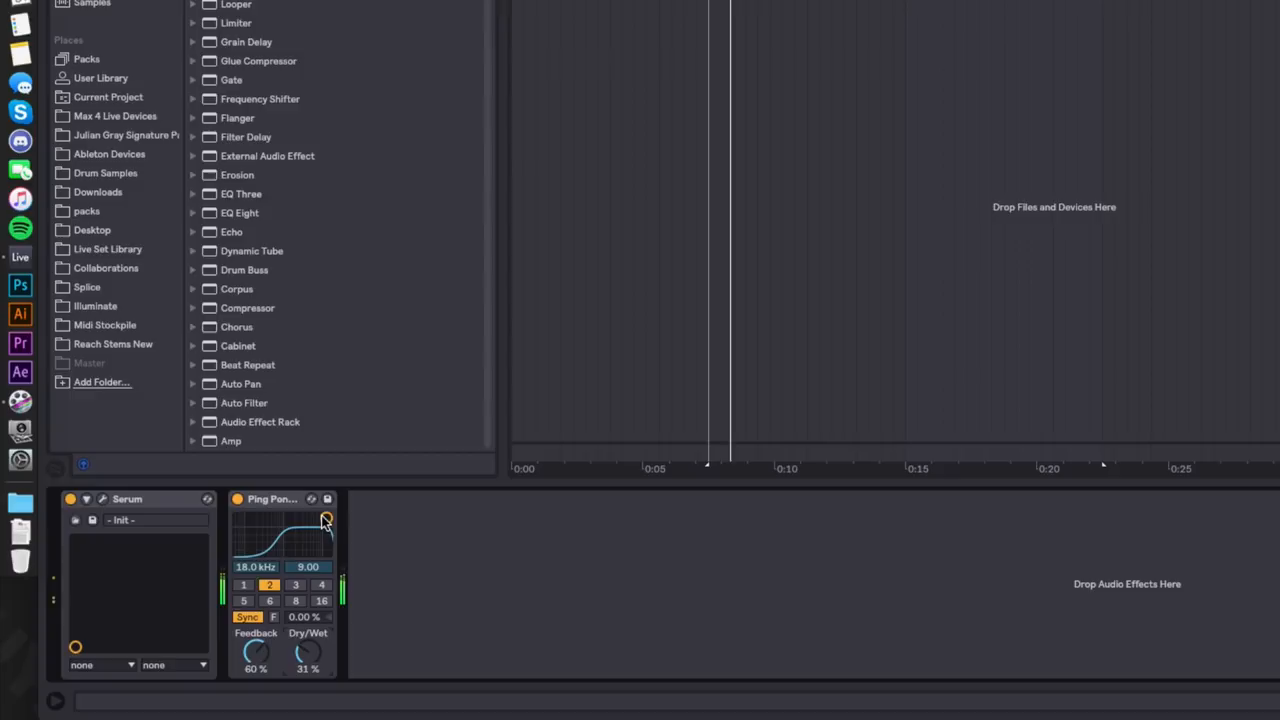
Lower the Ping Pong Delay filter to 635 Hz width 3.59, feedback 60%, dry/wet 31%
left_click_drag(324, 520, 276, 540)
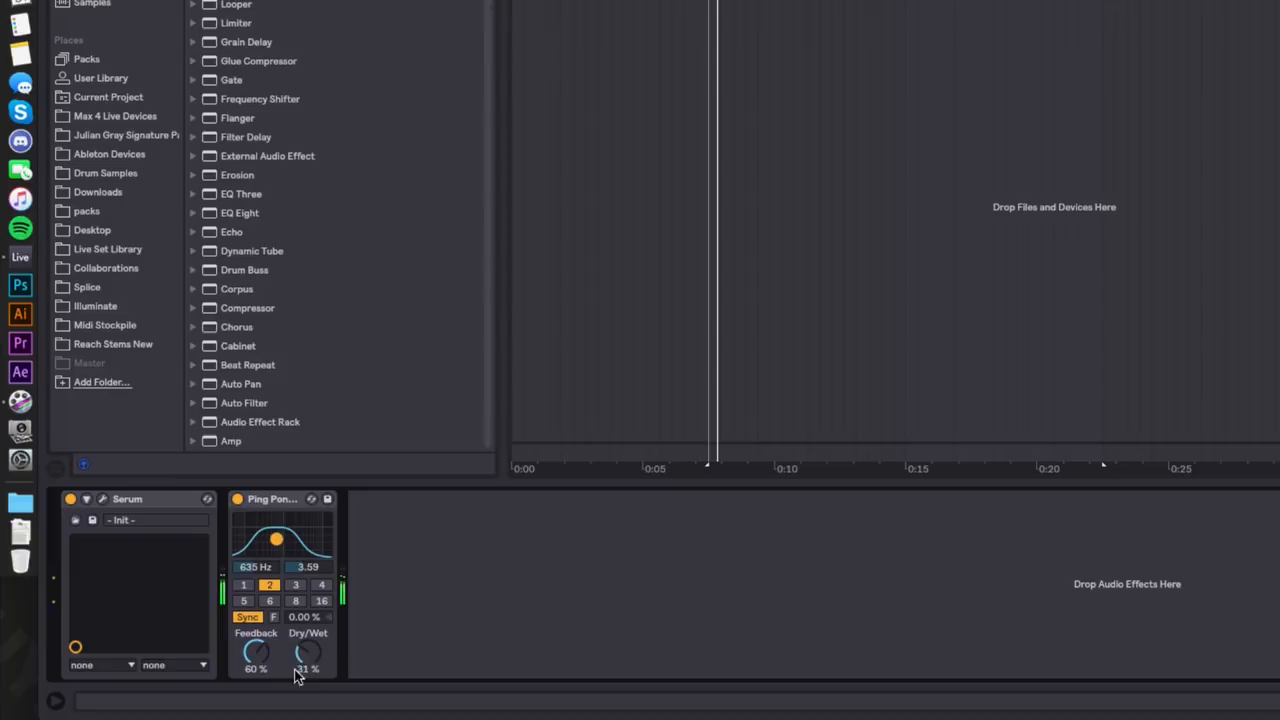
left_click(322, 600)
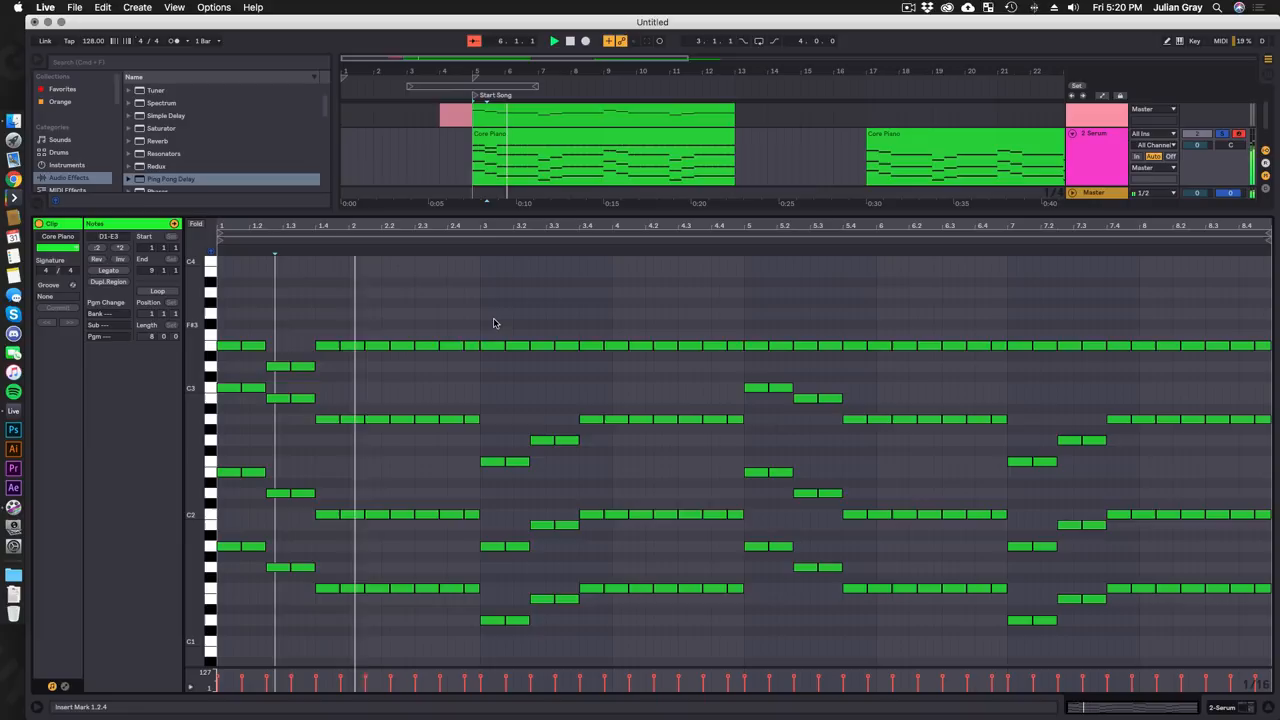
Show the pluck clip's chord notes in the MIDI note editor
left_click(556, 364)
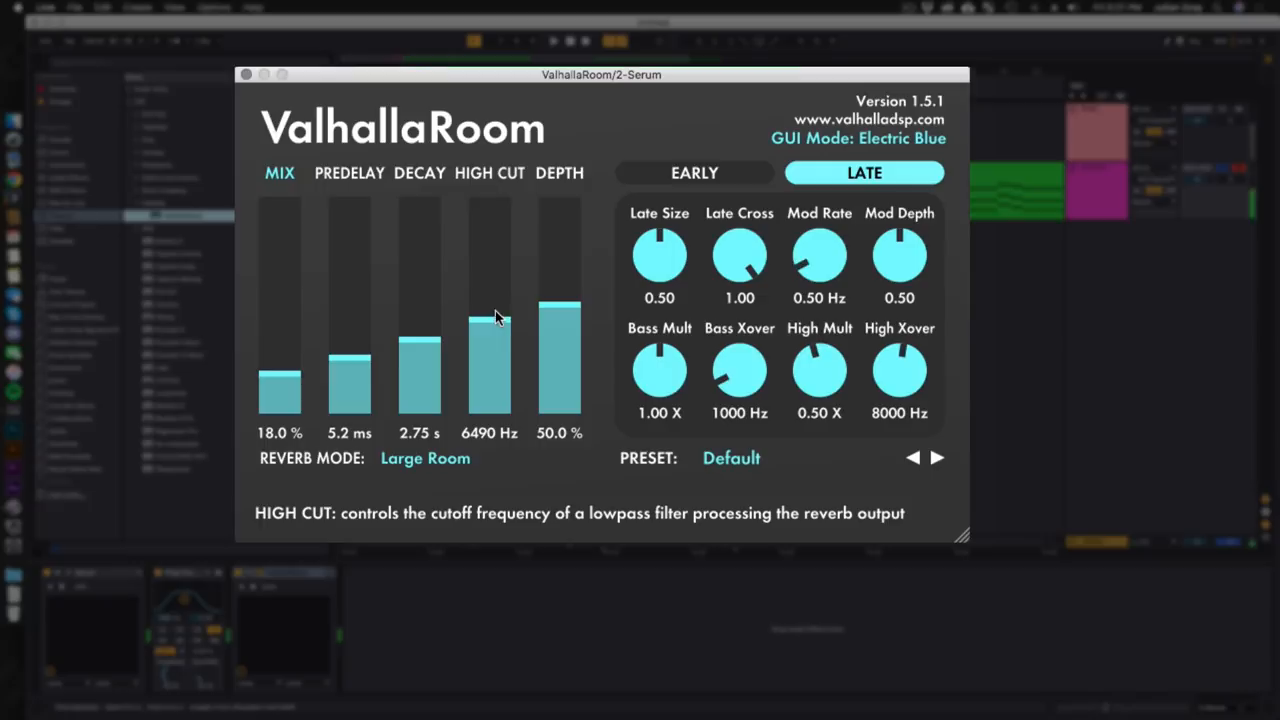
Set ValhallaRoom high cut to 7040 Hz, pre-delay 2.6 ms and mix 17.1%
left_click_drag(488, 330, 488, 320)
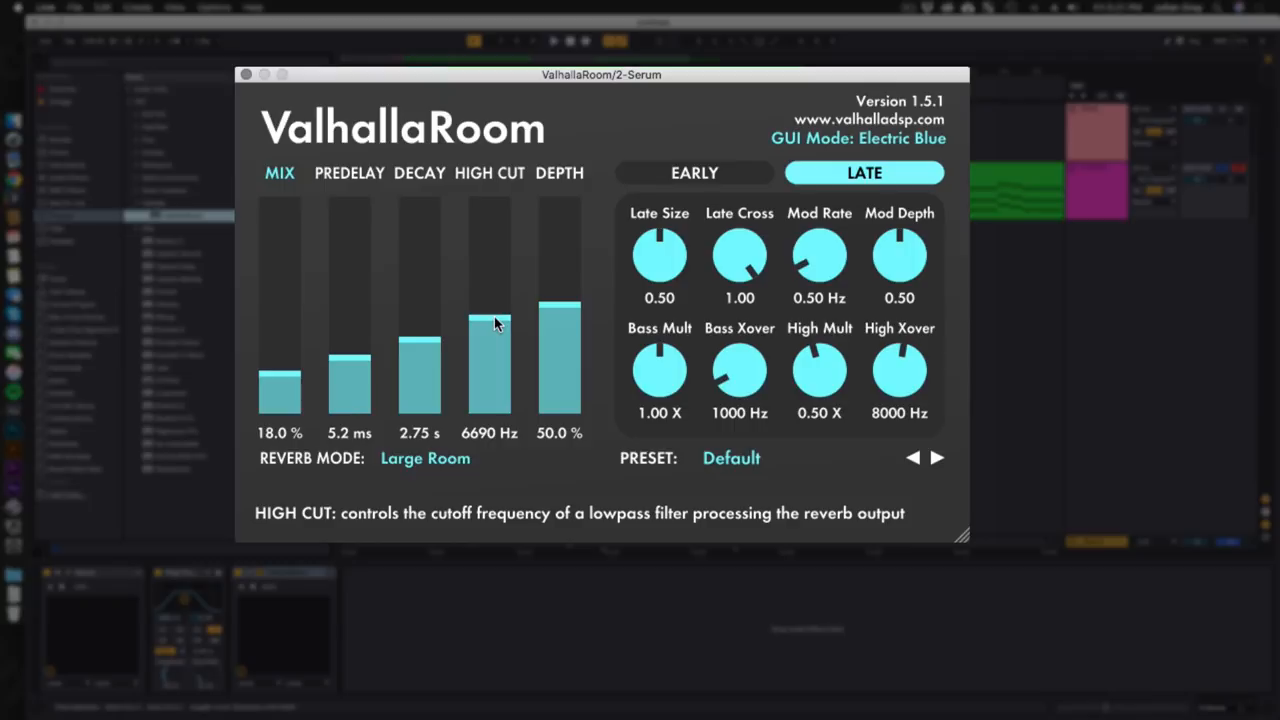
left_click_drag(488, 330, 488, 318)
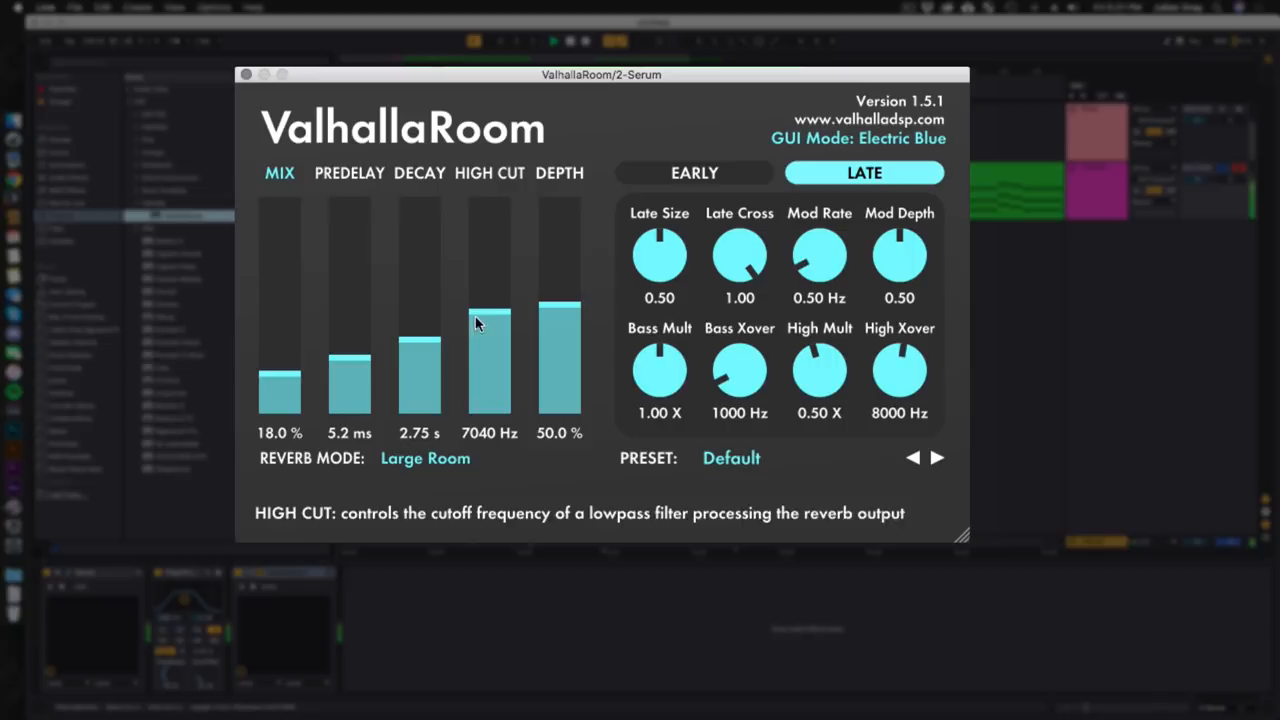
left_click_drag(348, 340, 348, 376)
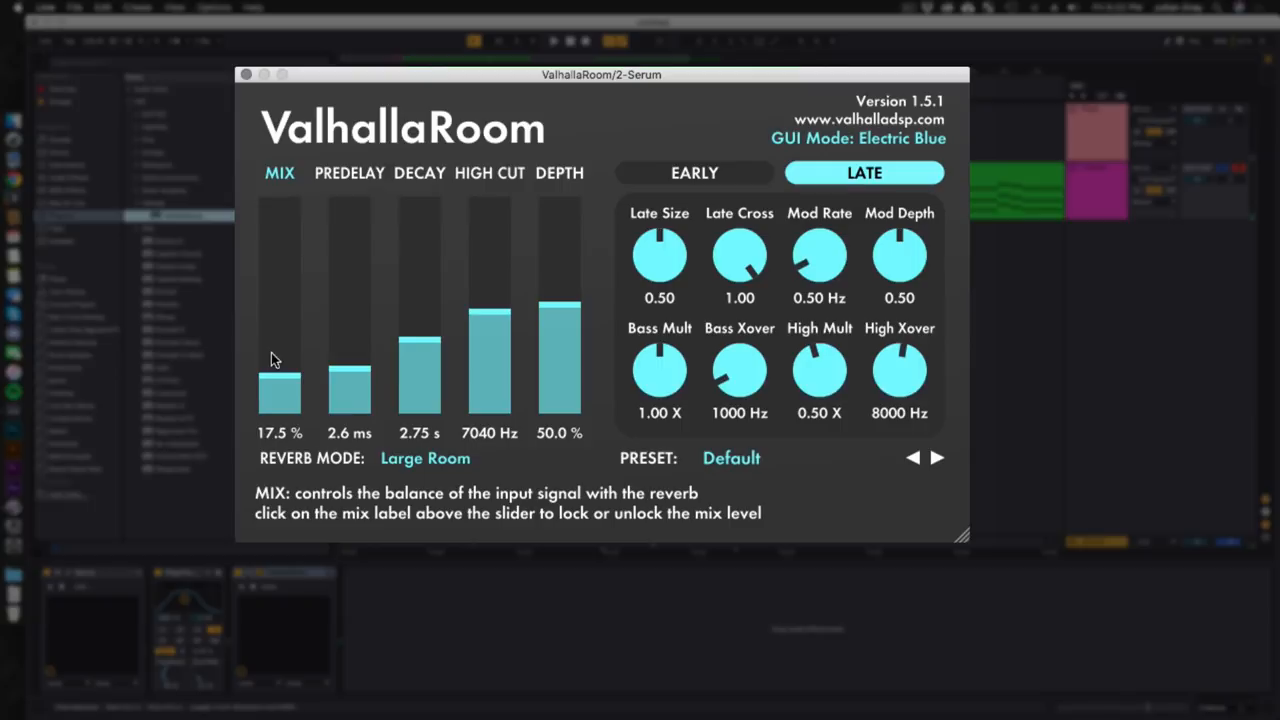
left_click_drag(280, 360, 280, 384)
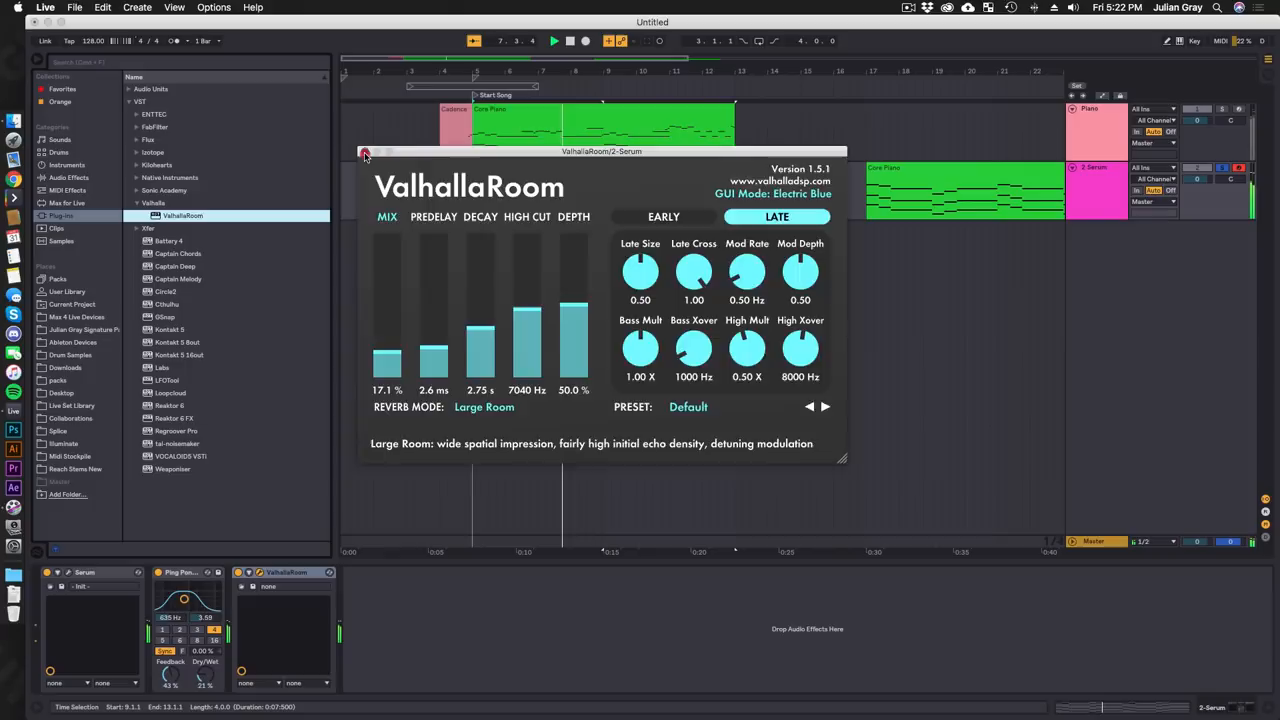
Close ValhallaRoom and add a Compressor after it from Audio Effects
left_click(364, 152)
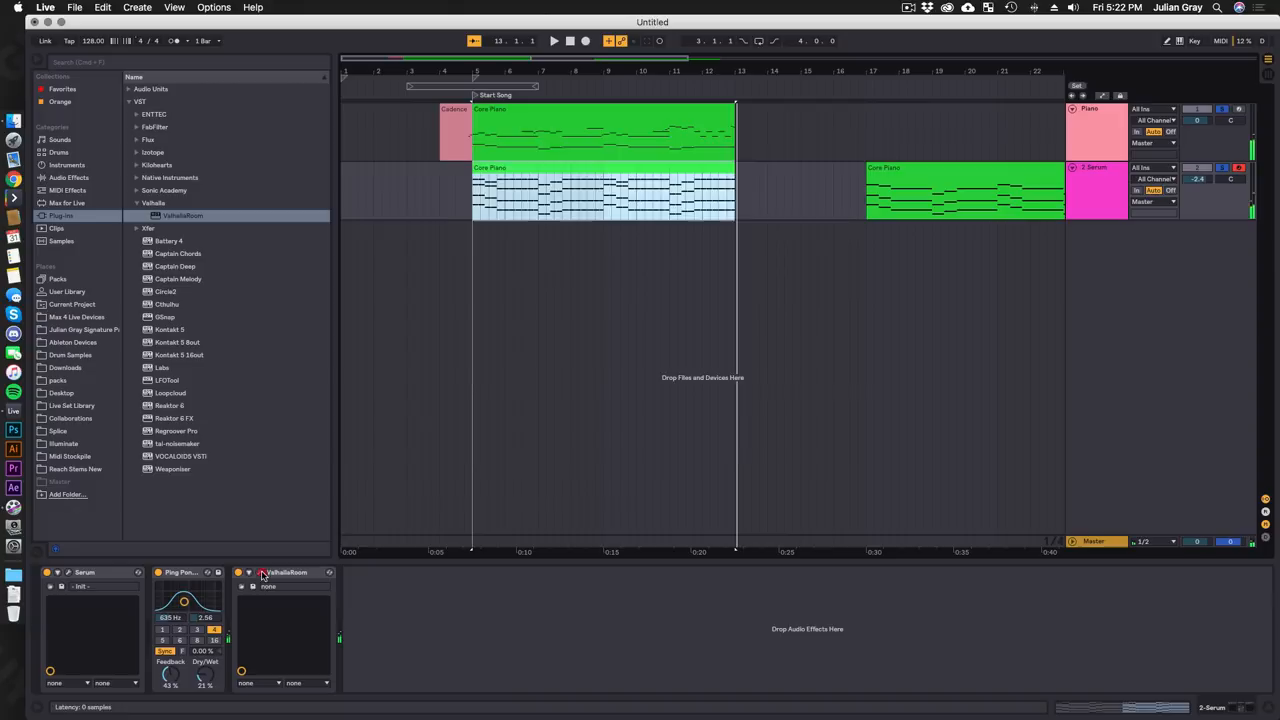
left_click(264, 572)
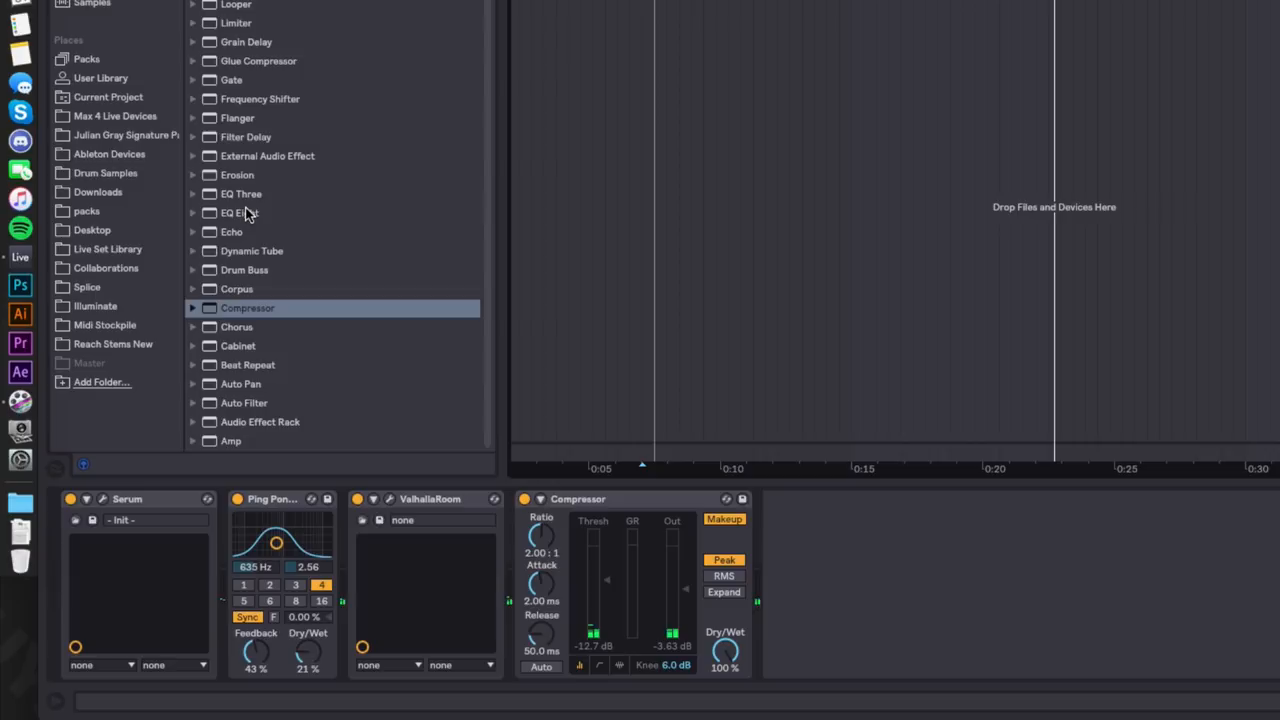
double_click(240, 212)
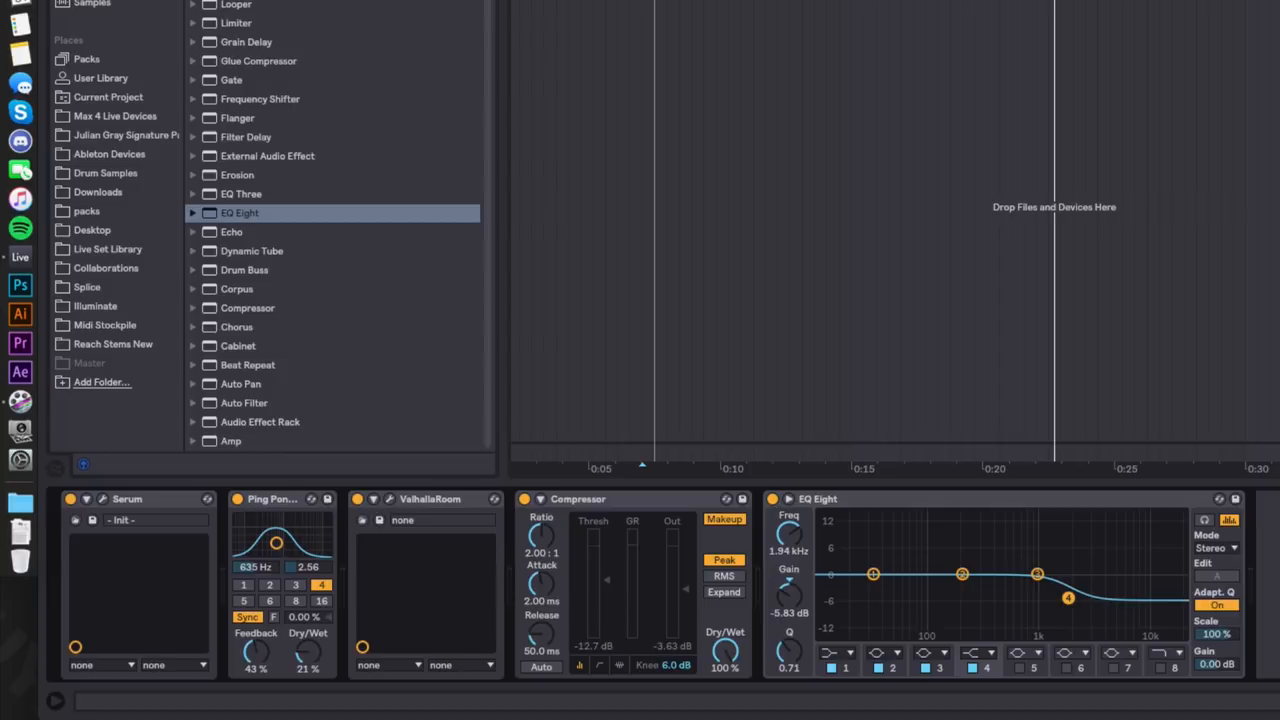
left_click_drag(1068, 598, 1060, 596)
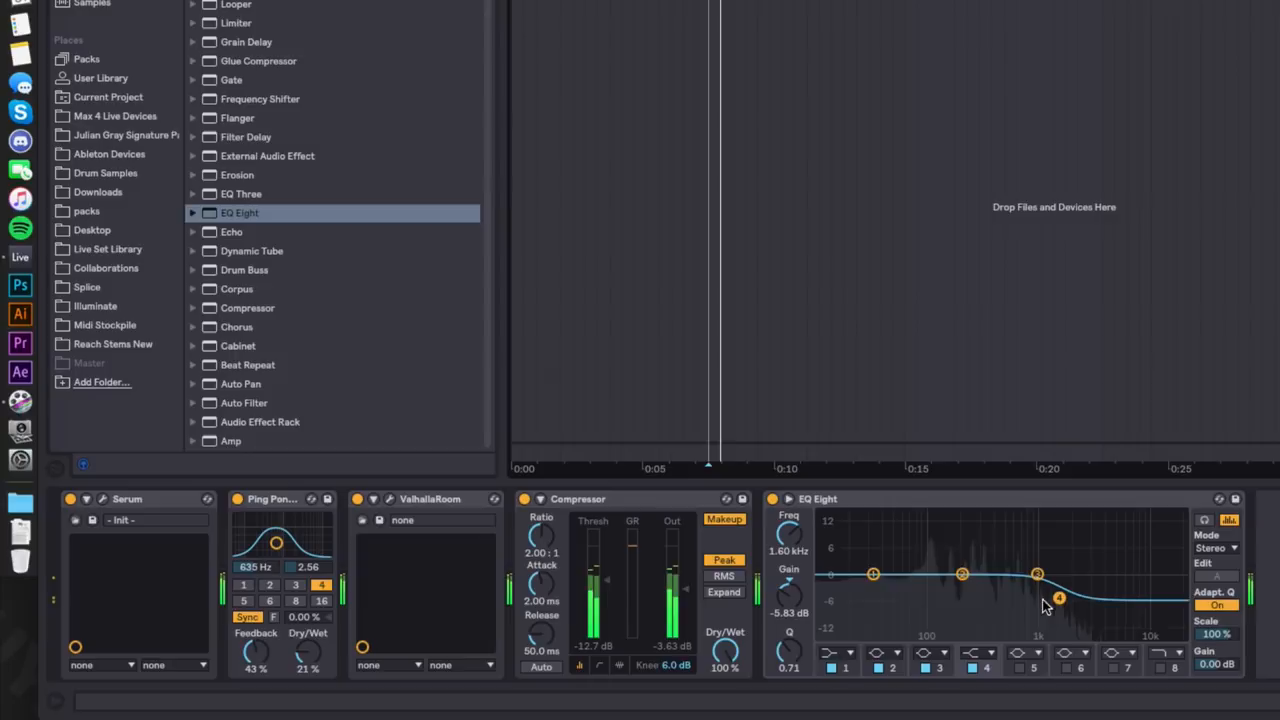
left_click_drag(1060, 598, 1064, 598)
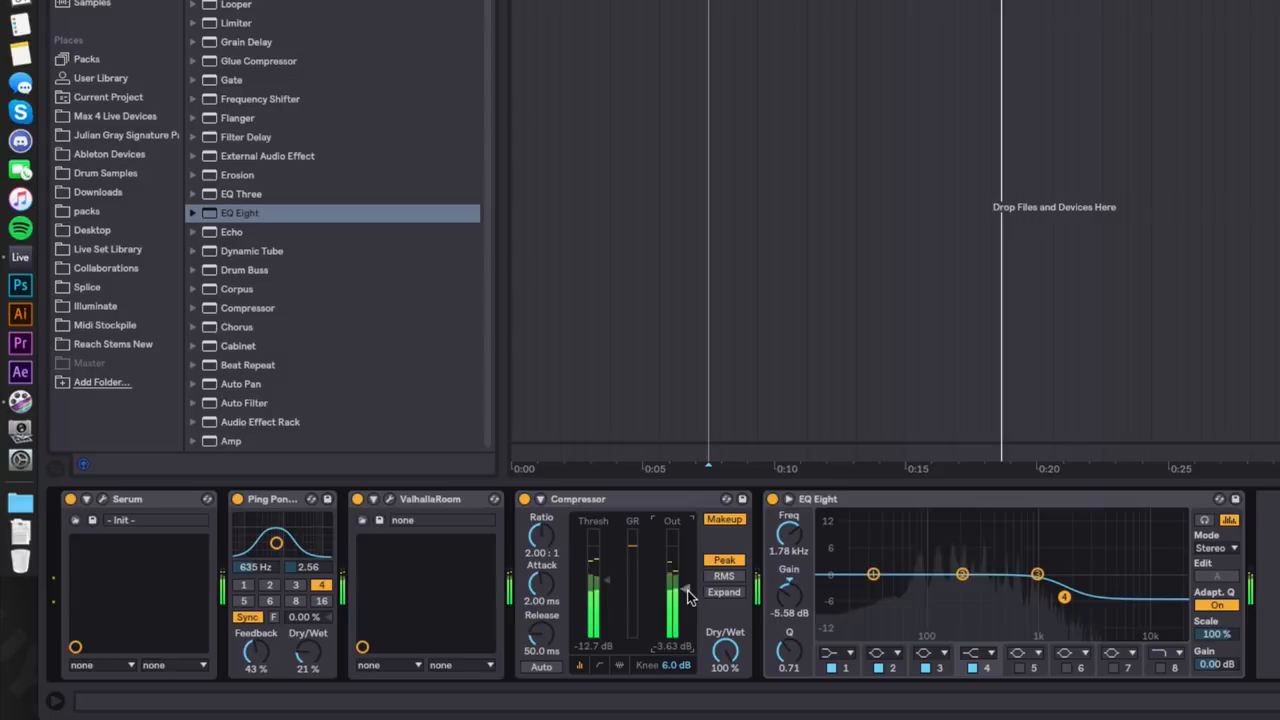
double_click(128, 498)
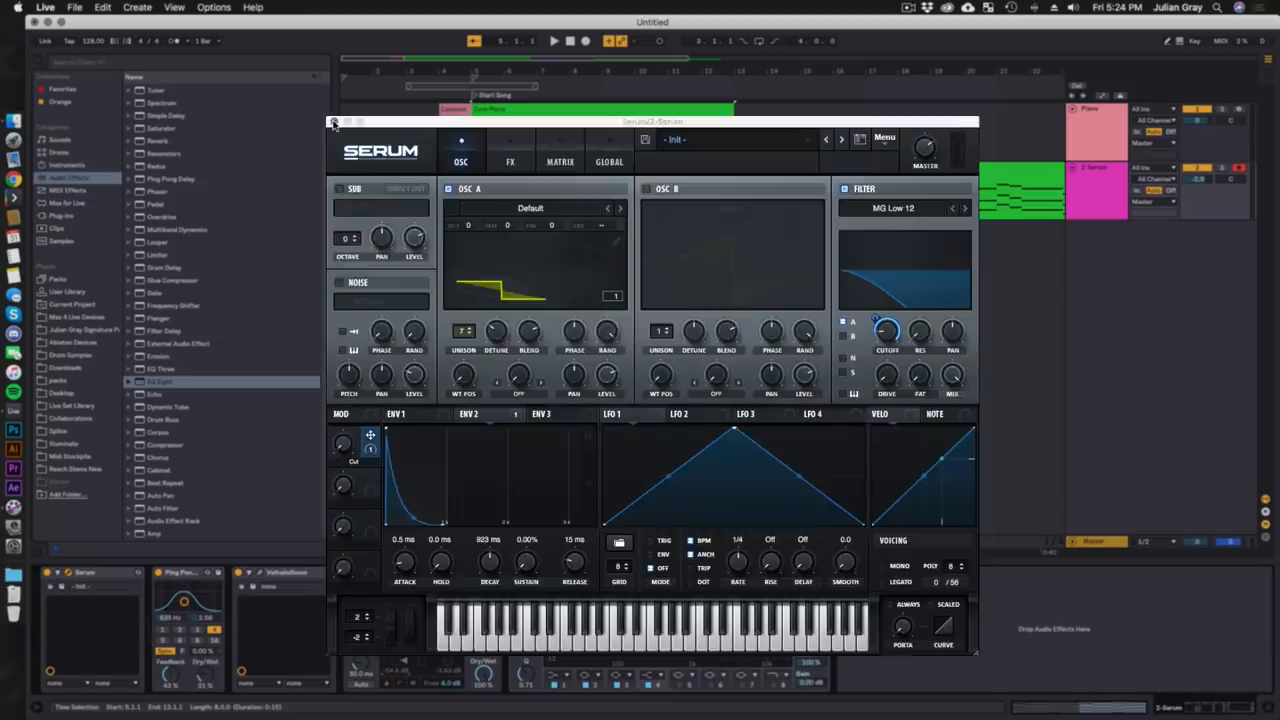
Show Serum's full editor with its oscillator, filter and envelope panels
left_click(332, 122)
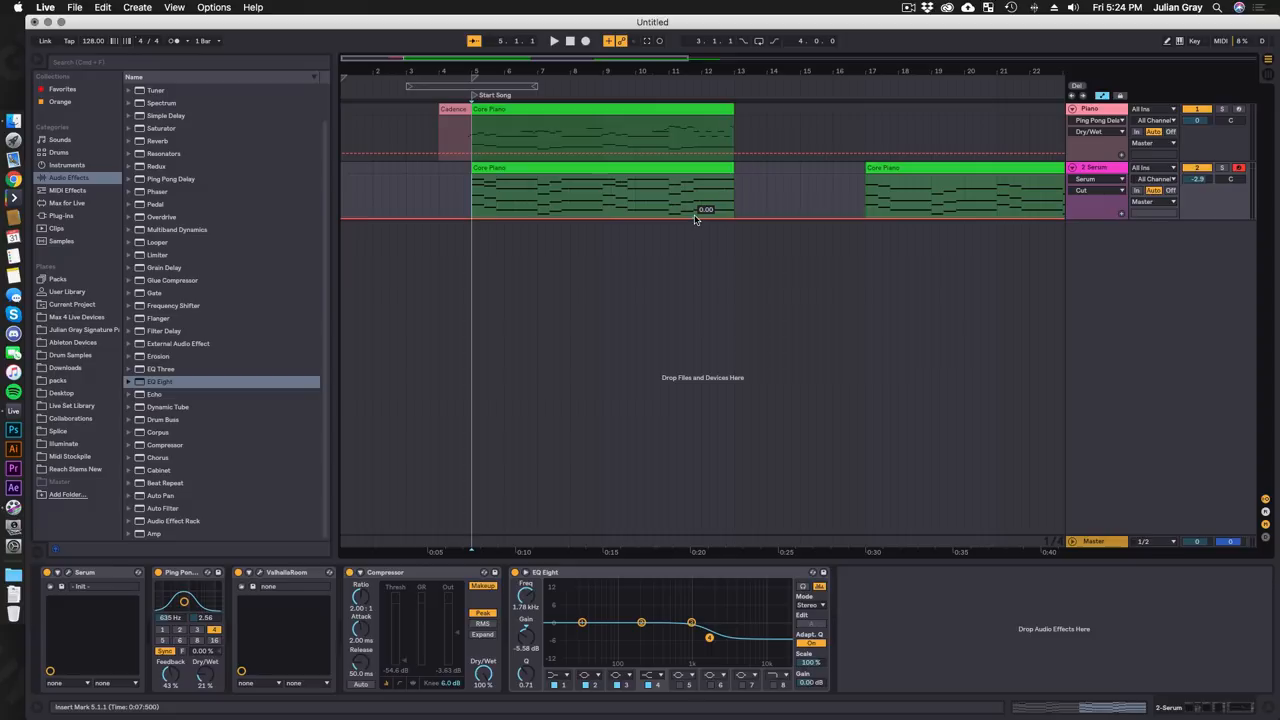
Add a breakpoint on the Serum cutoff lane near the final bar to start the rising ramp
left_click(554, 40)
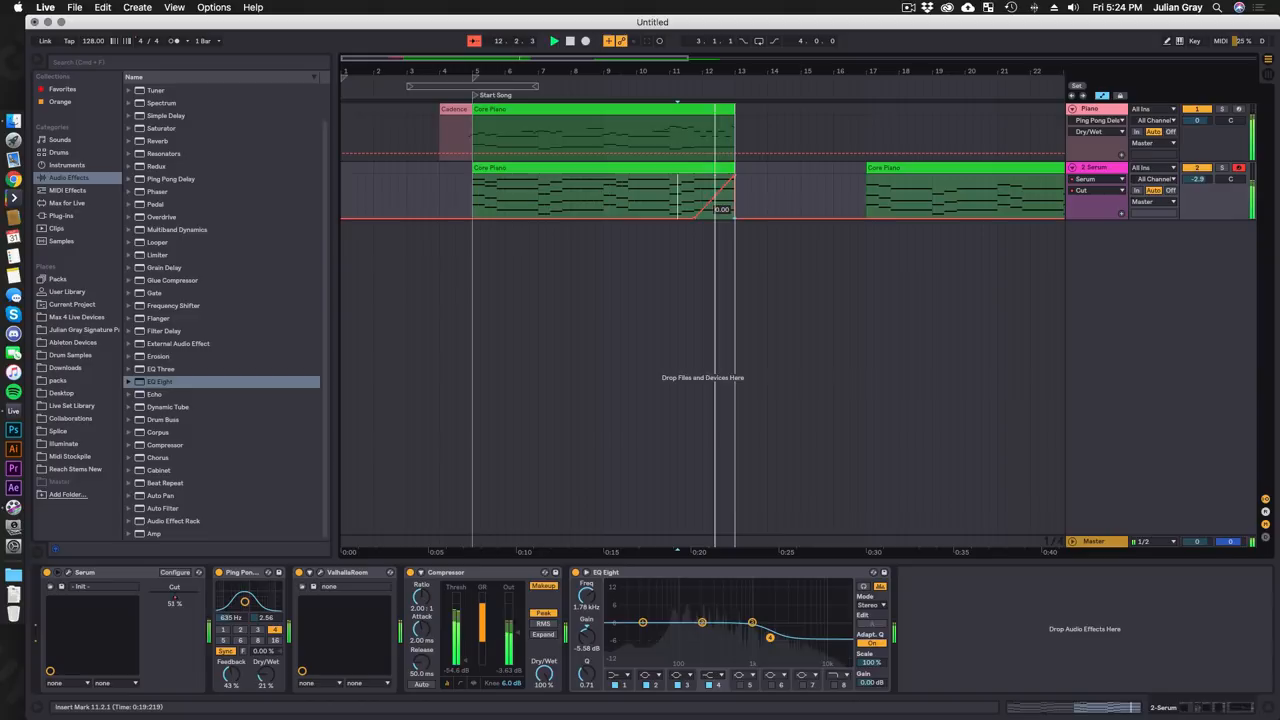